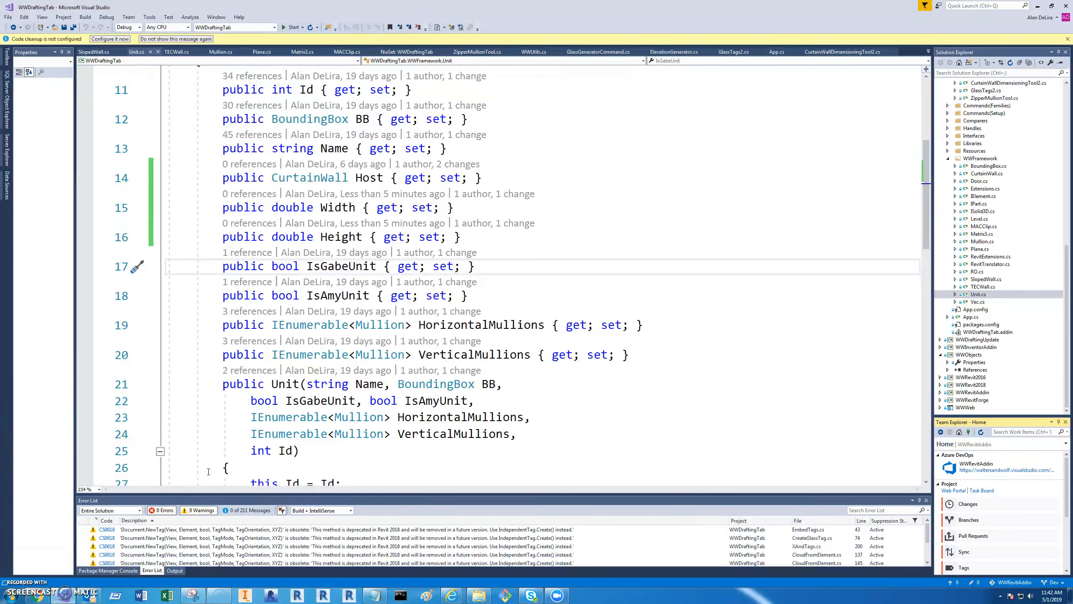
mouse_move(585, 404)
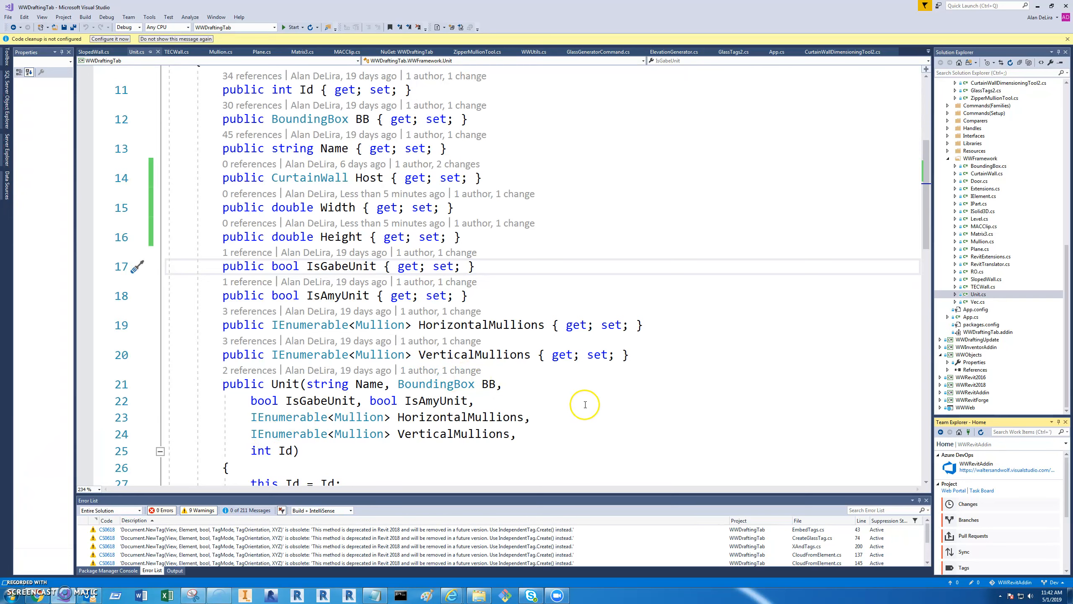
mouse_move(680, 413)
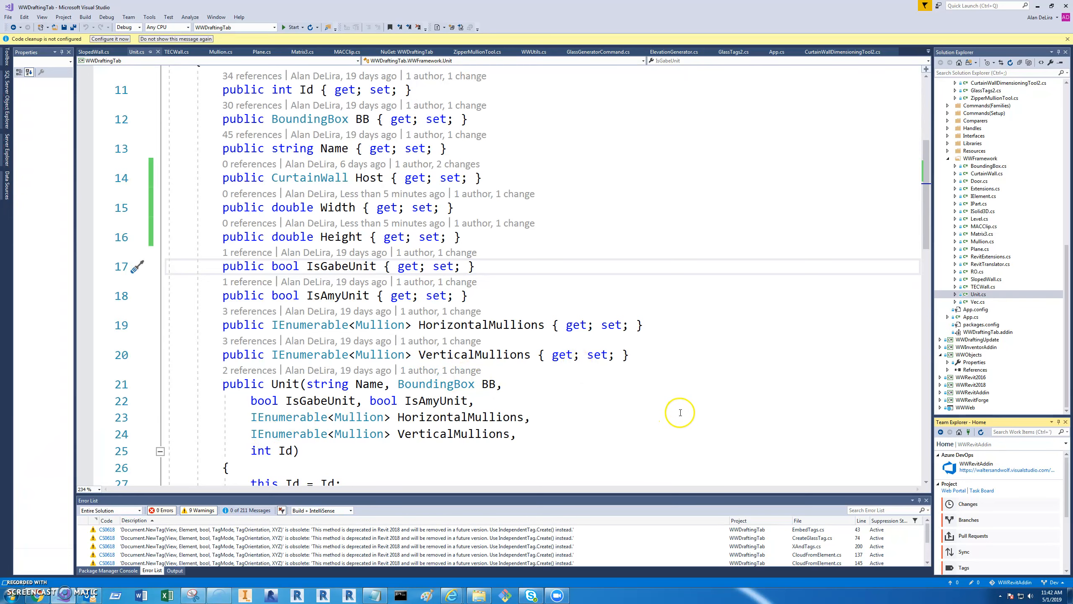
Step: Reach the WWRevitAddin project's Repos in the waltersandwolf Azure DevOps organization
left_click(967, 503)
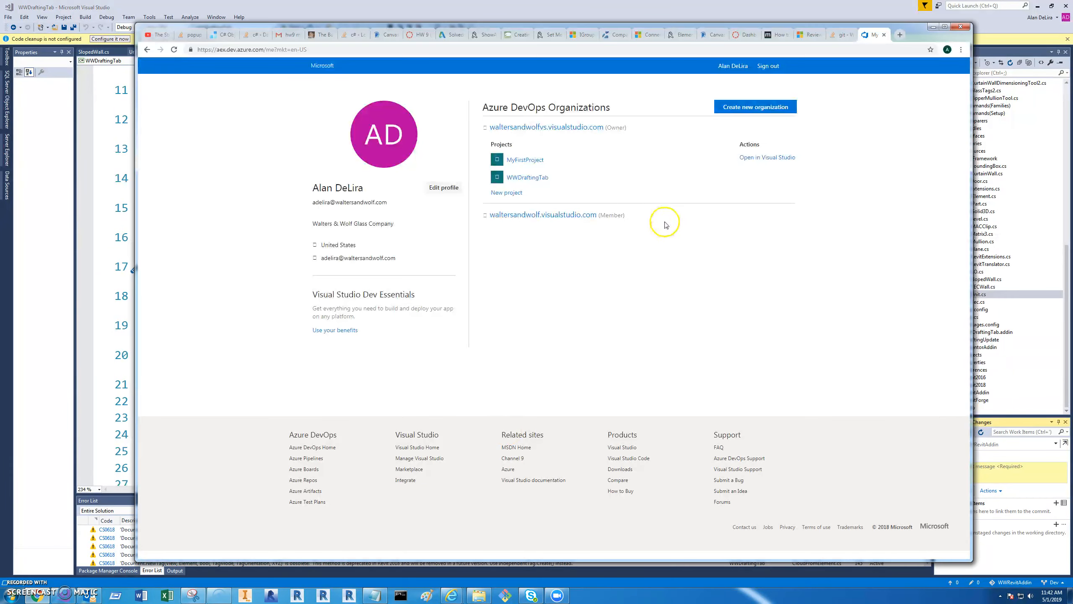
mouse_move(530, 222)
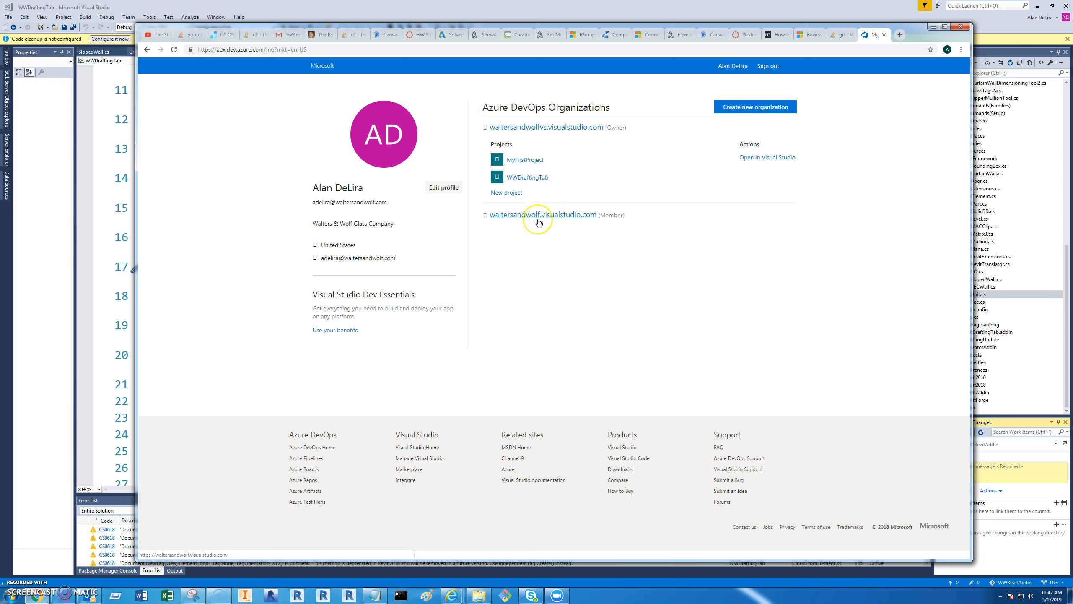
mouse_move(539, 217)
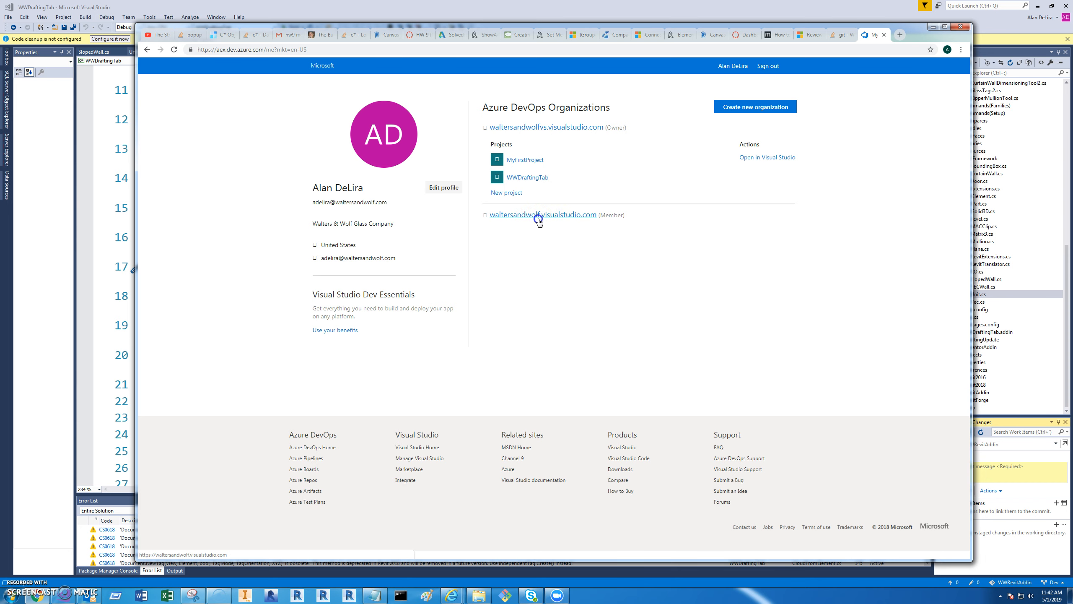
left_click(543, 215)
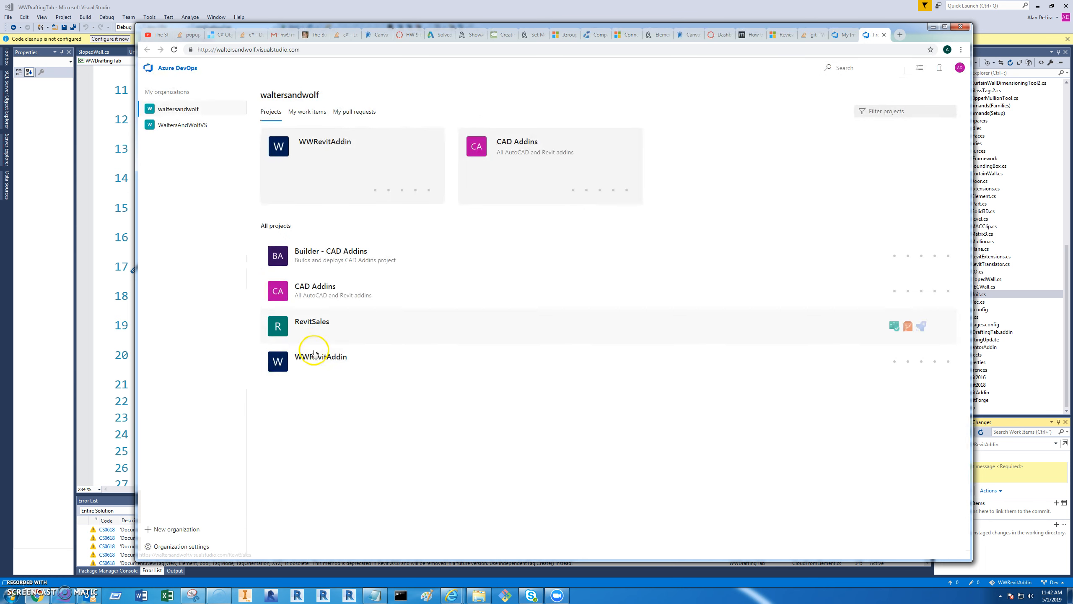
left_click(320, 356)
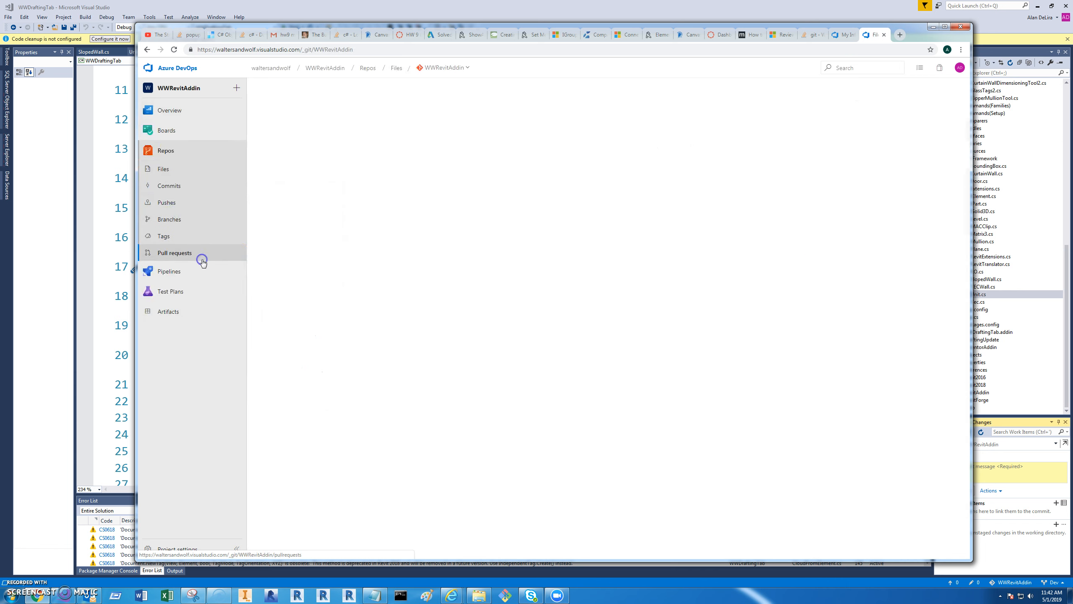
Step: Start a new pull request with Dev as the source branch into master
left_click(174, 252)
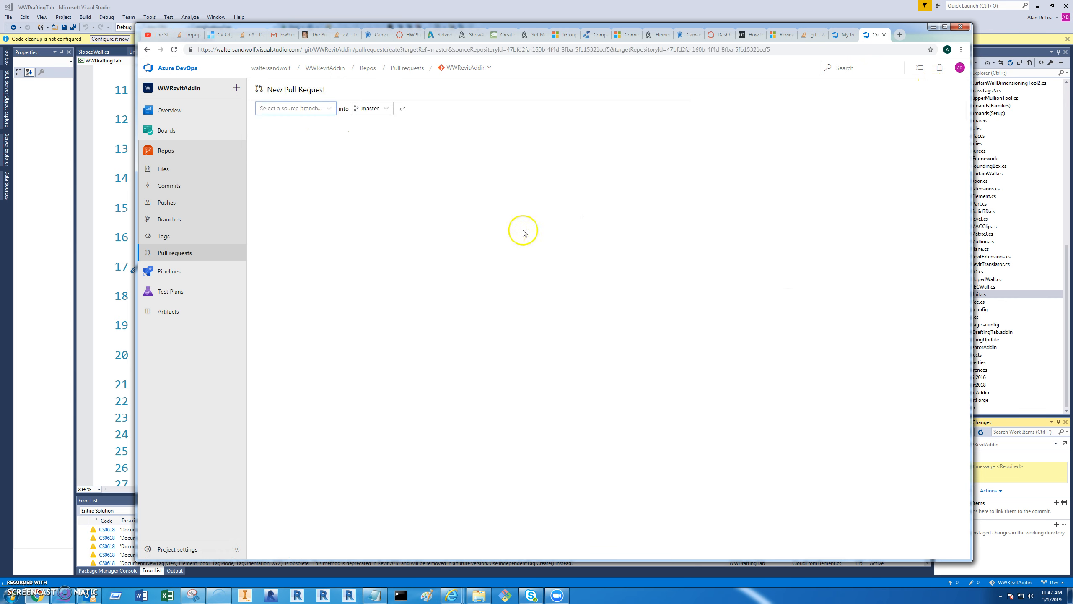
left_click(294, 108)
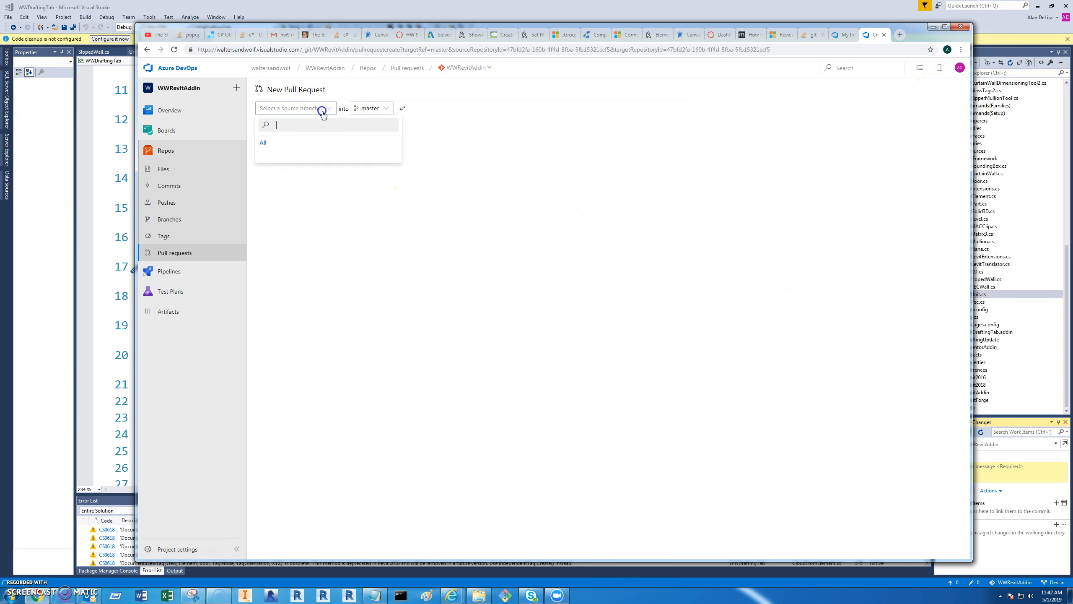
left_click(263, 142)
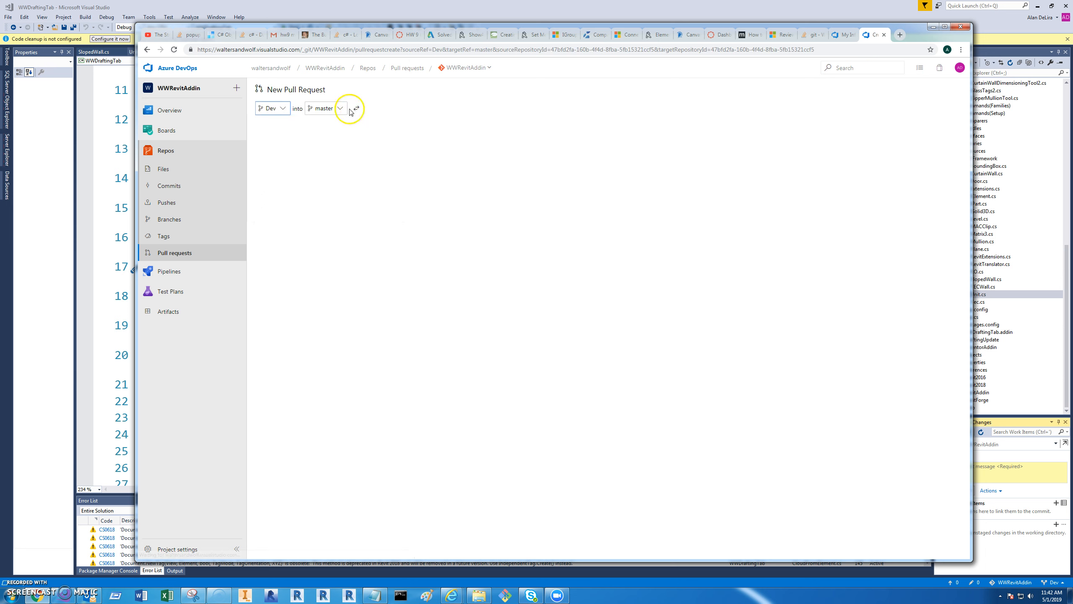
left_click(339, 108)
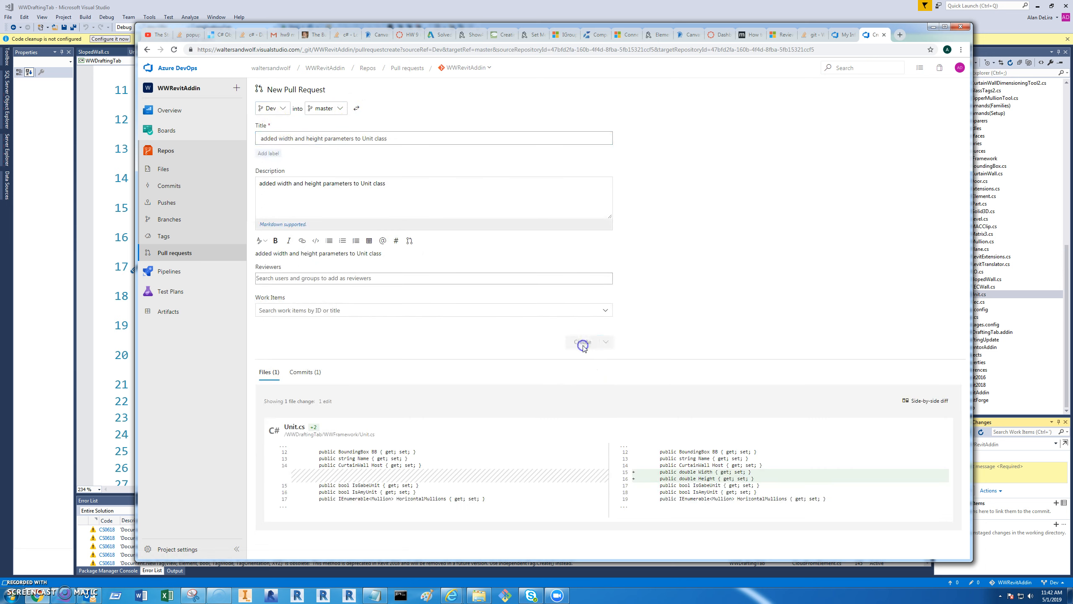
Step: Create pull request 'added width and height parameters to Unit class' from Dev into master
left_click(581, 342)
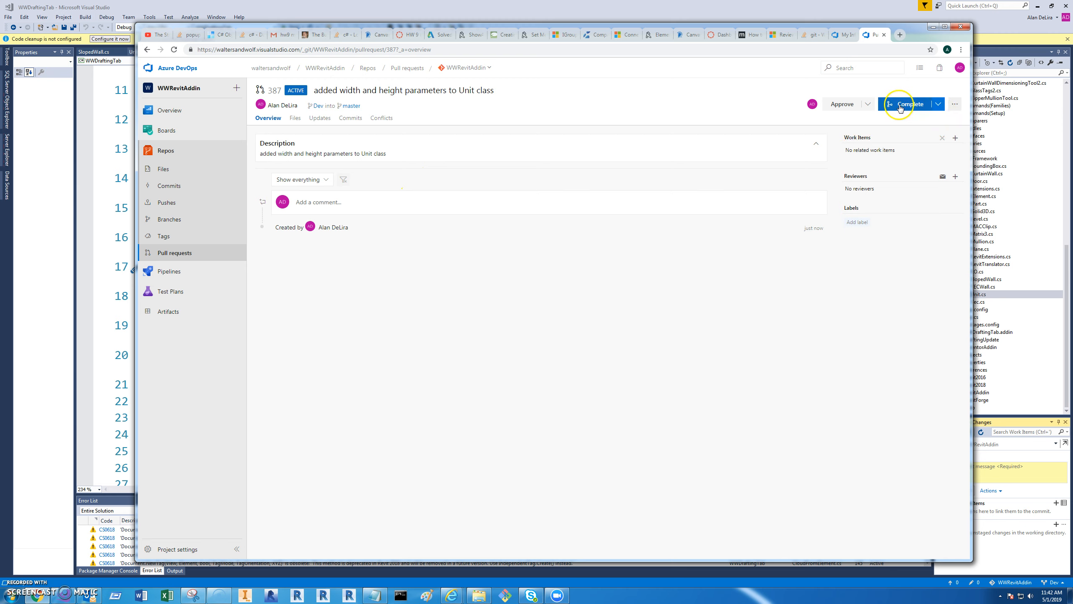
mouse_move(910, 104)
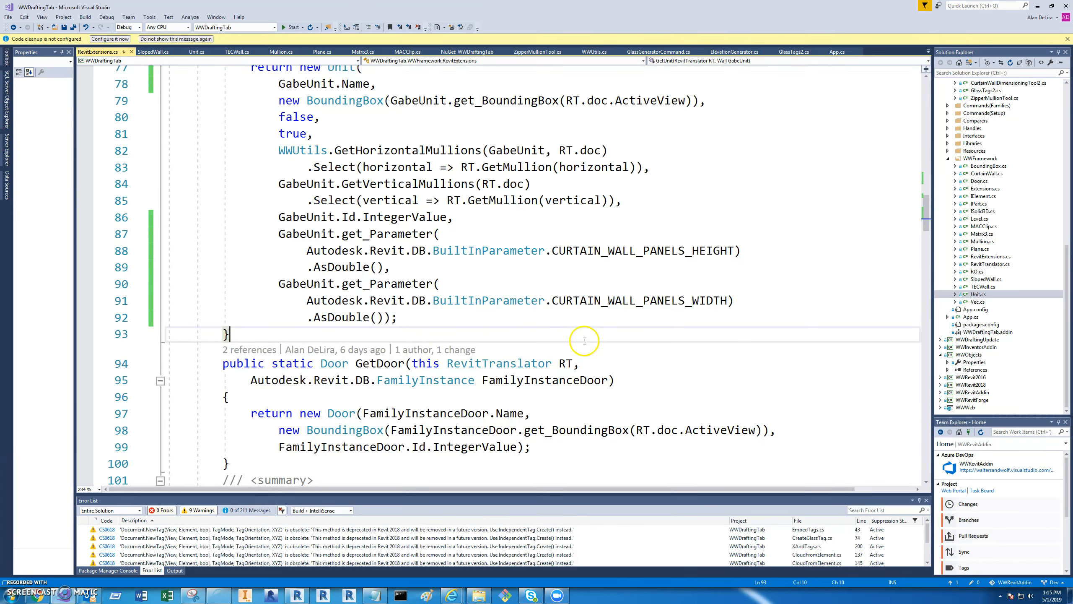
mouse_move(617, 333)
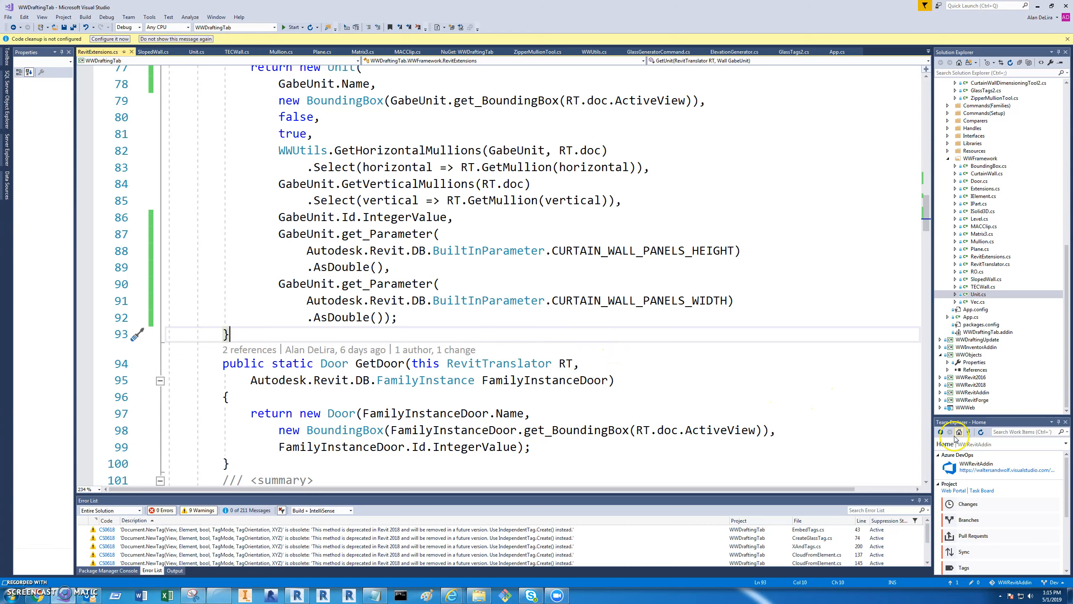
mouse_move(968, 432)
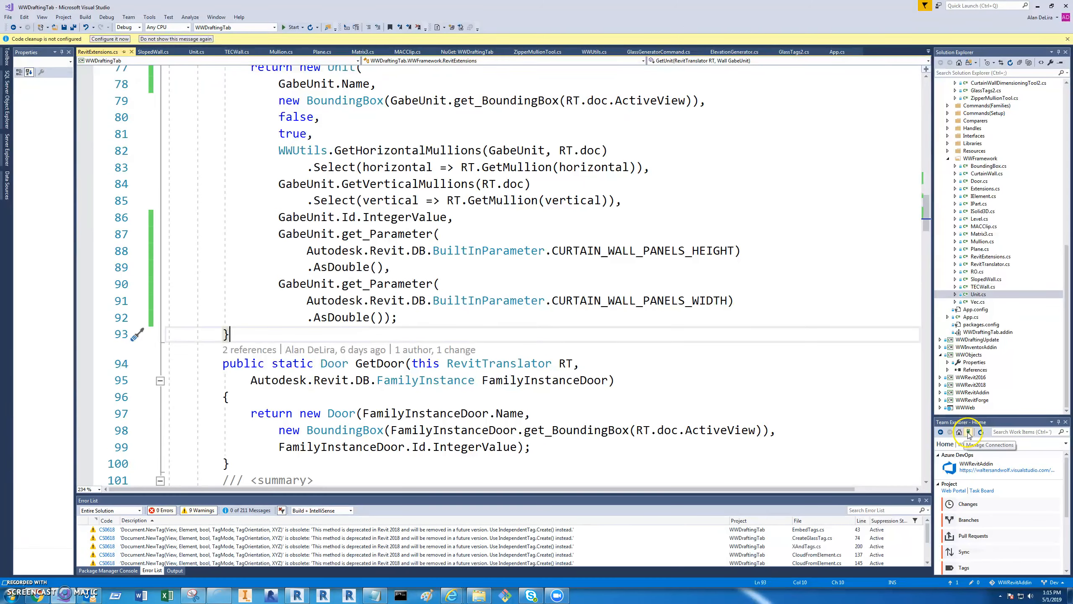
left_click(969, 432)
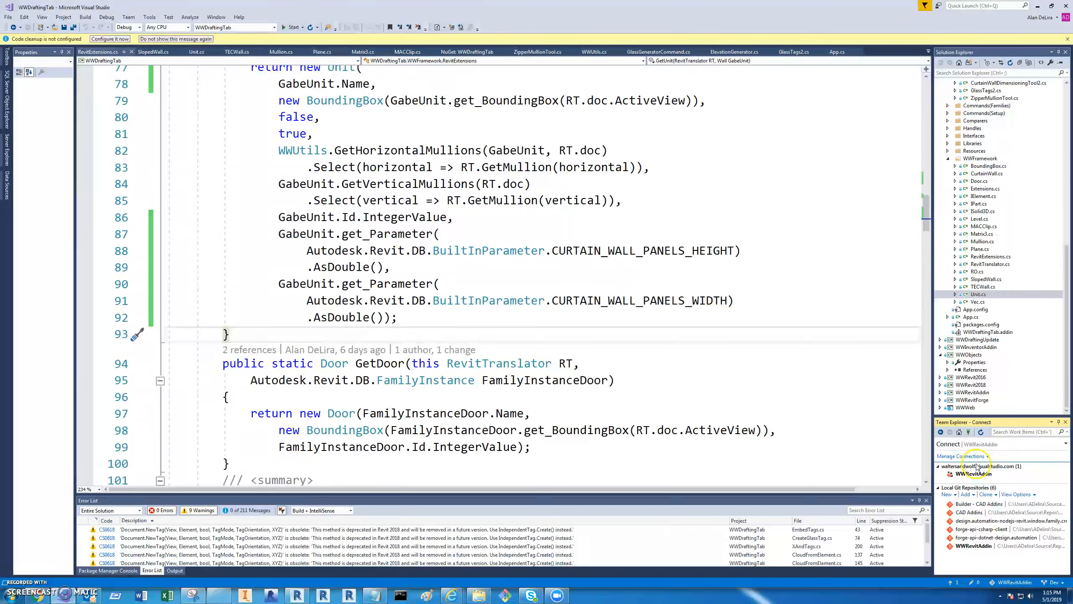
left_click(959, 431)
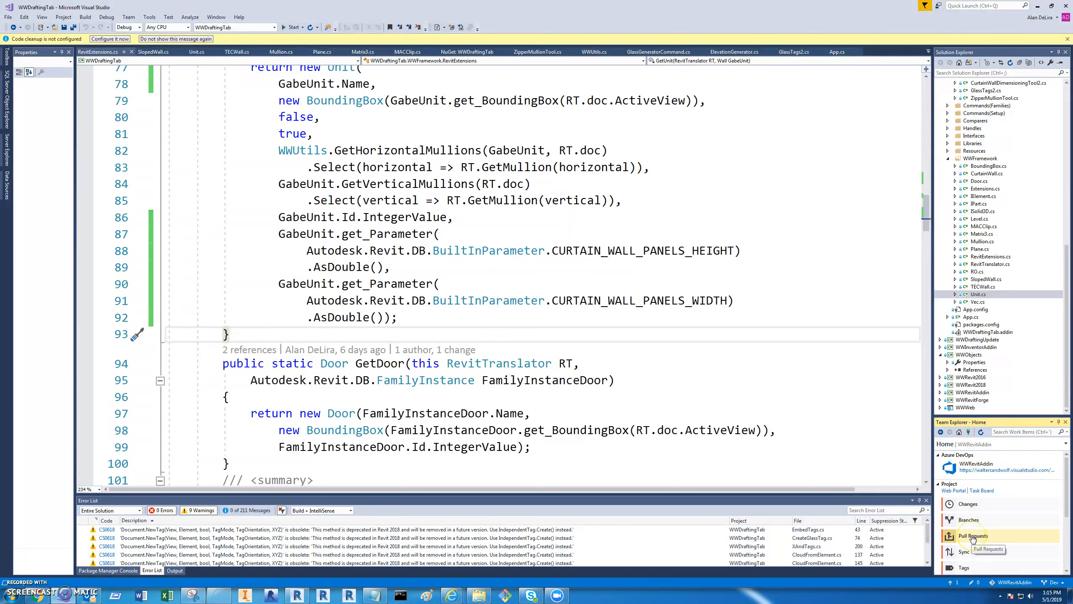
left_click(966, 535)
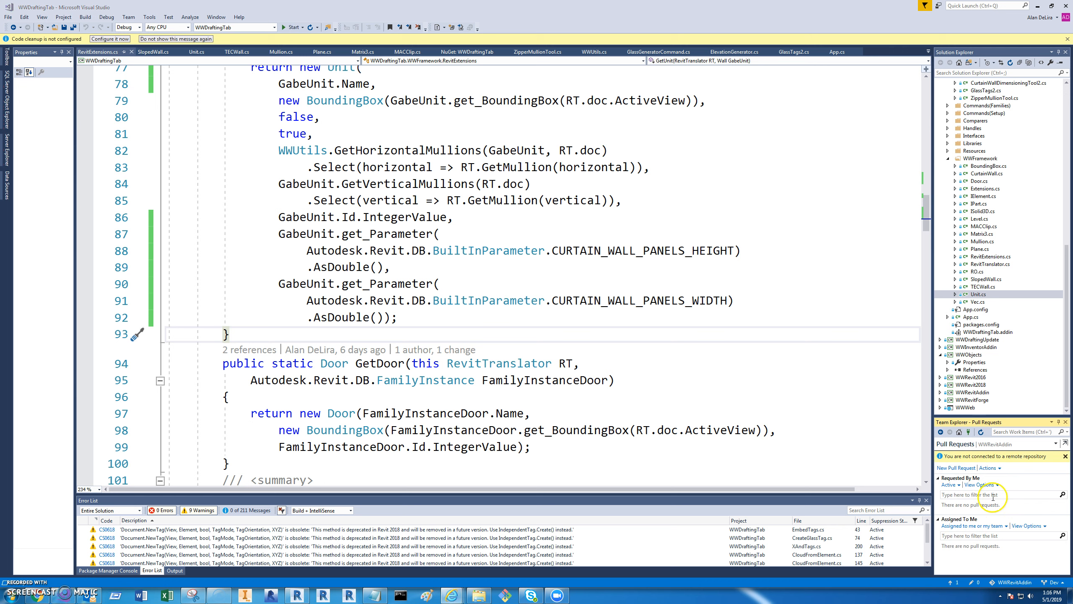
mouse_move(991, 497)
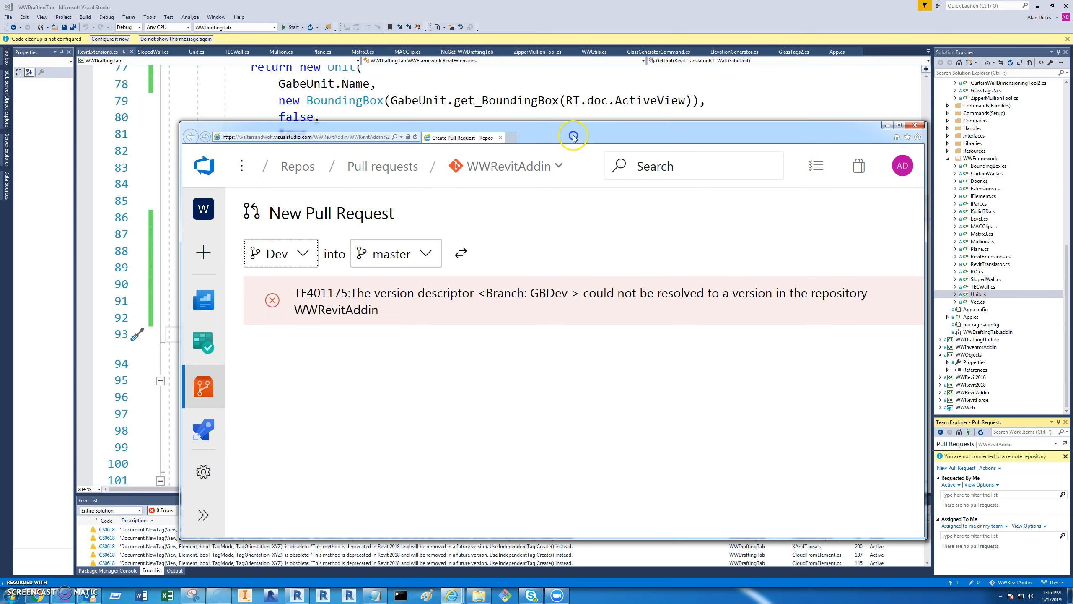
mouse_move(413, 267)
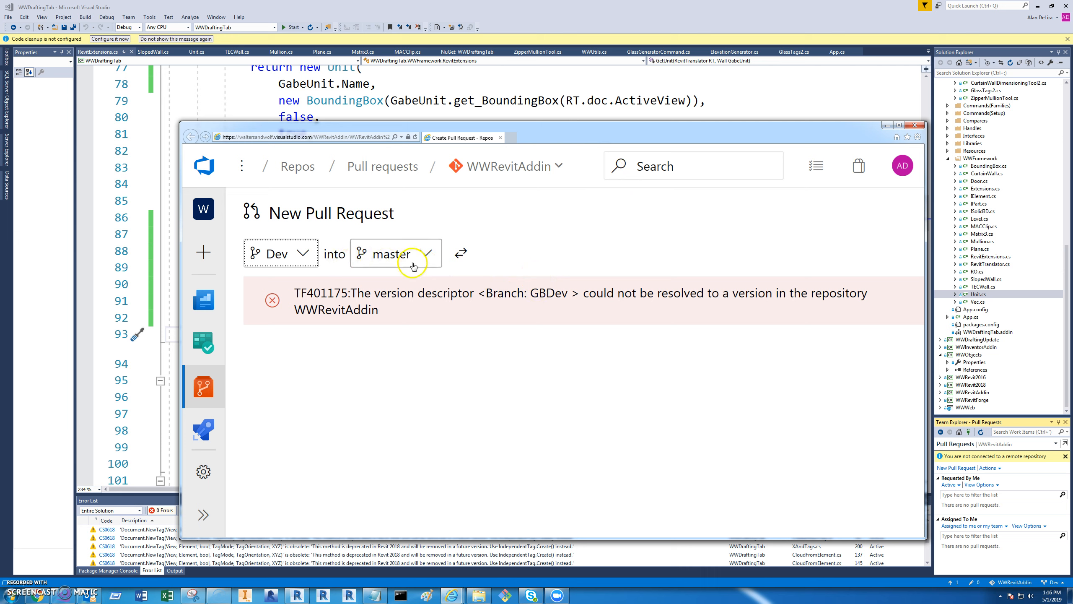
mouse_move(272, 300)
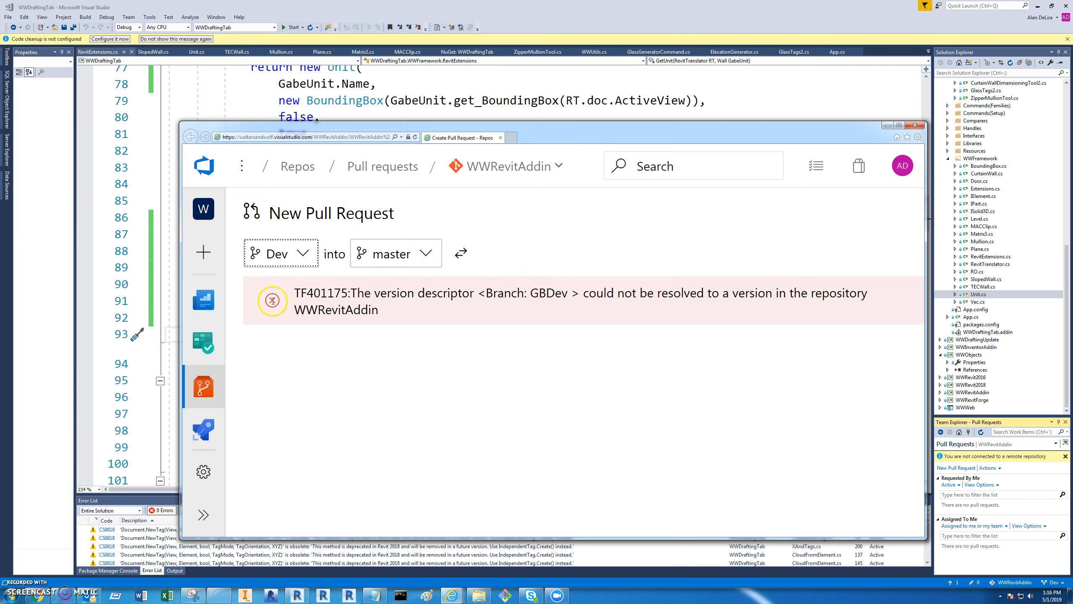